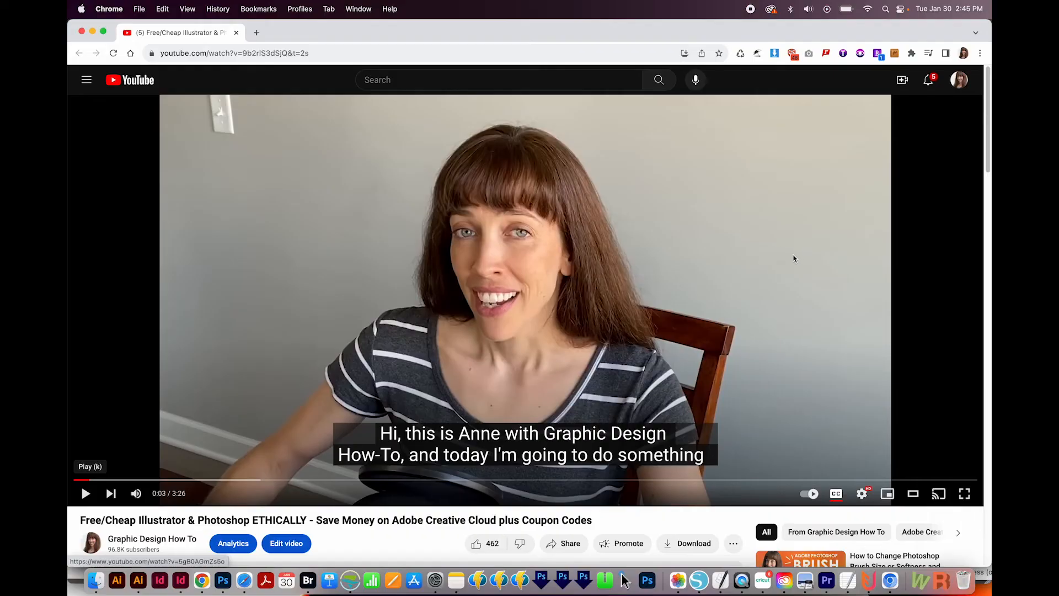
{"action": "mouse_move", "coordinate": [786, 263]}
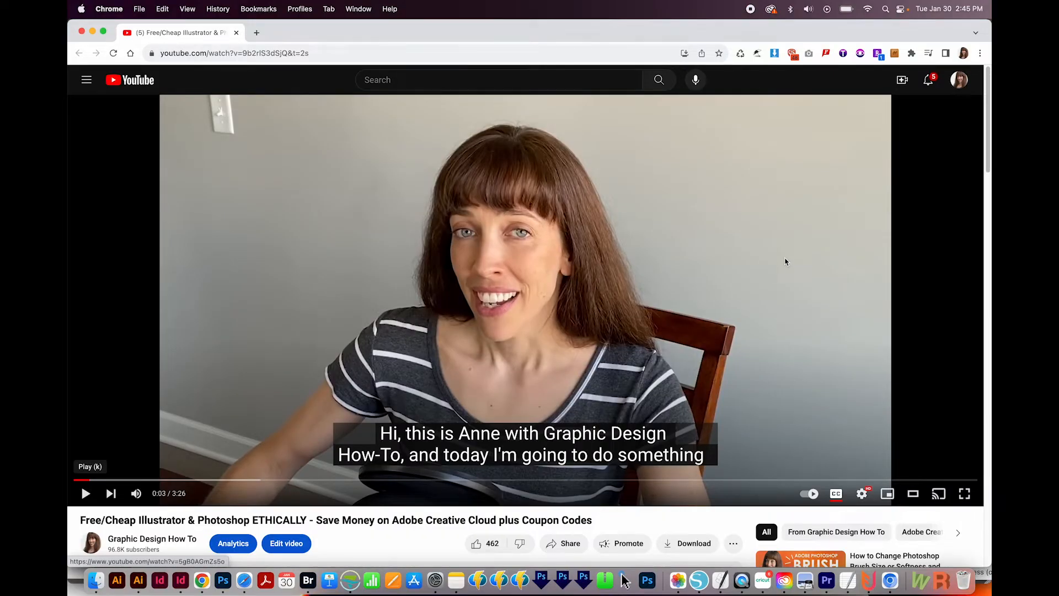
{"action": "mouse_move", "coordinate": [836, 493]}
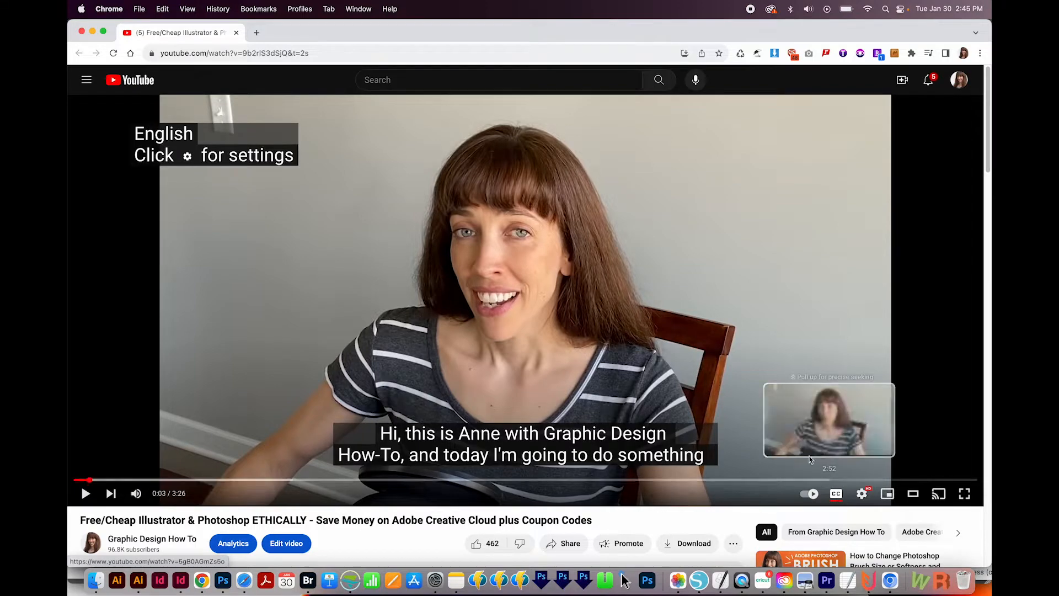
- Scroll the watch page down past the player to the description and comments
{"action": "scroll", "scroll_direction": "down", "scroll_amount": 3}
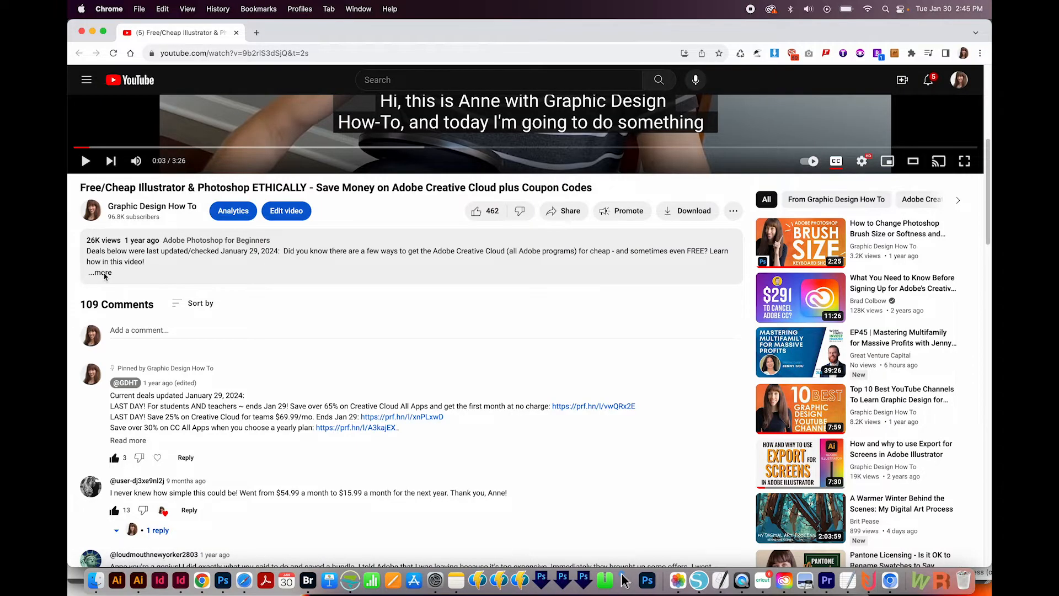
- Expand the full description and search the page for 'transcript' to reach that section
{"action": "left_click", "coordinate": [98, 273]}
{"action": "type", "text": "transcript"}
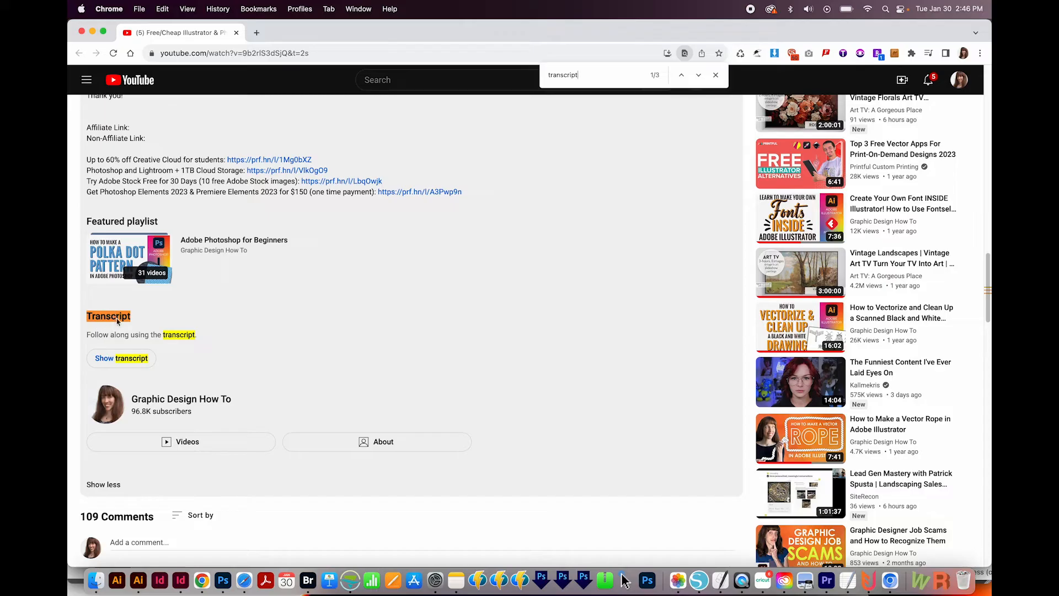
{"action": "left_click", "coordinate": [121, 358]}
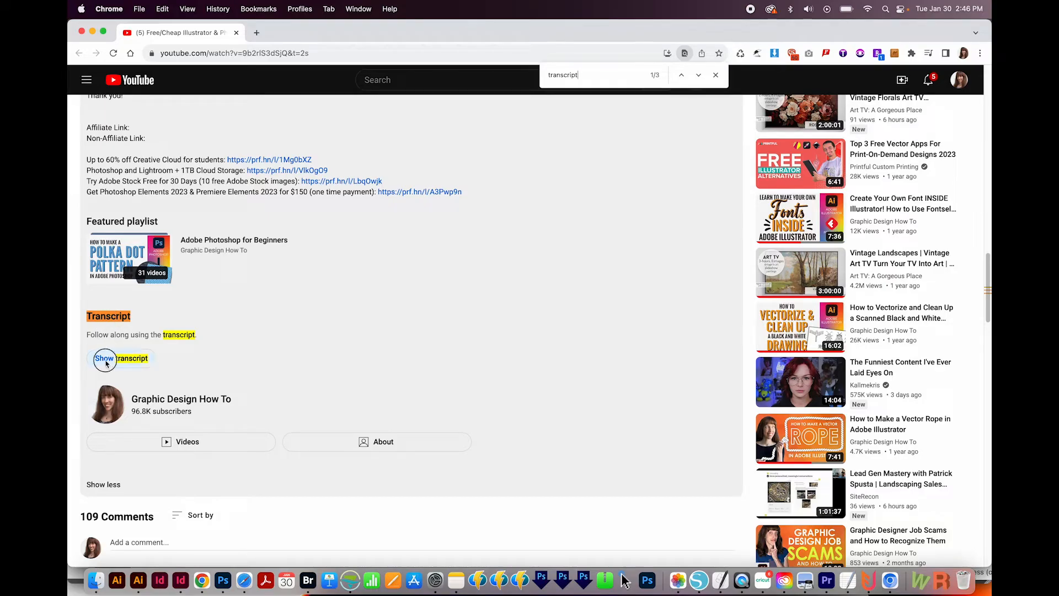
- Show the transcript panel and select all of its lines for copying
{"action": "left_click", "coordinate": [105, 357]}
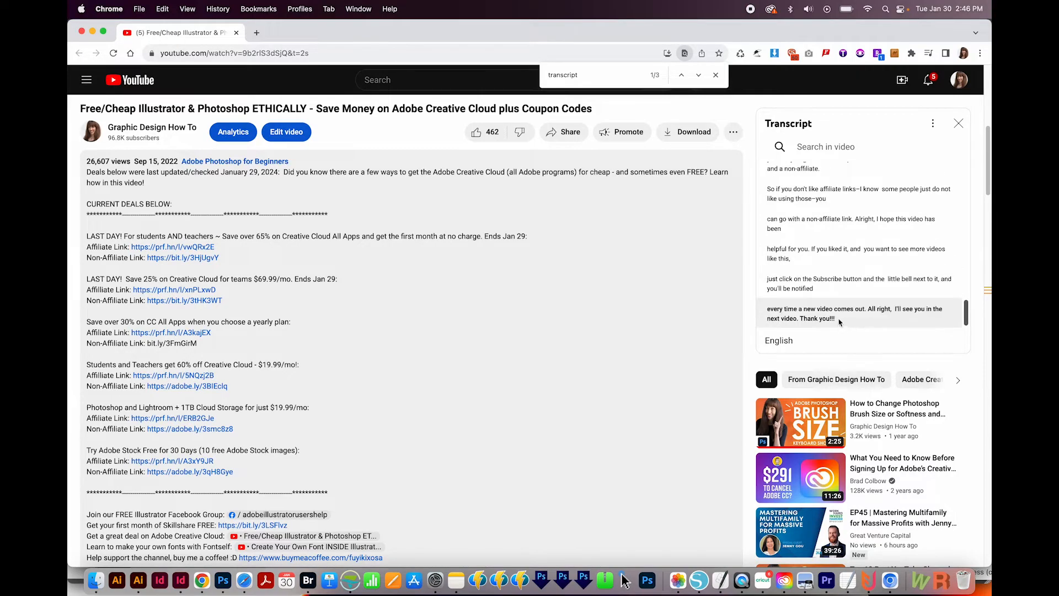
{"action": "left_click_drag", "start_coordinate": [789, 167], "coordinate": [838, 317]}
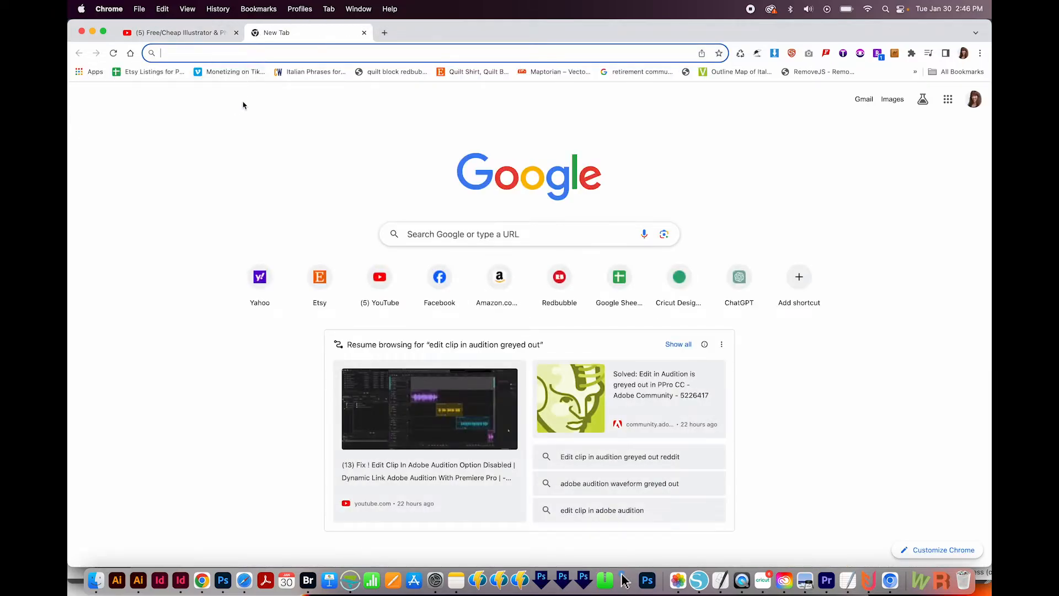
{"action": "mouse_move", "coordinate": [246, 97]}
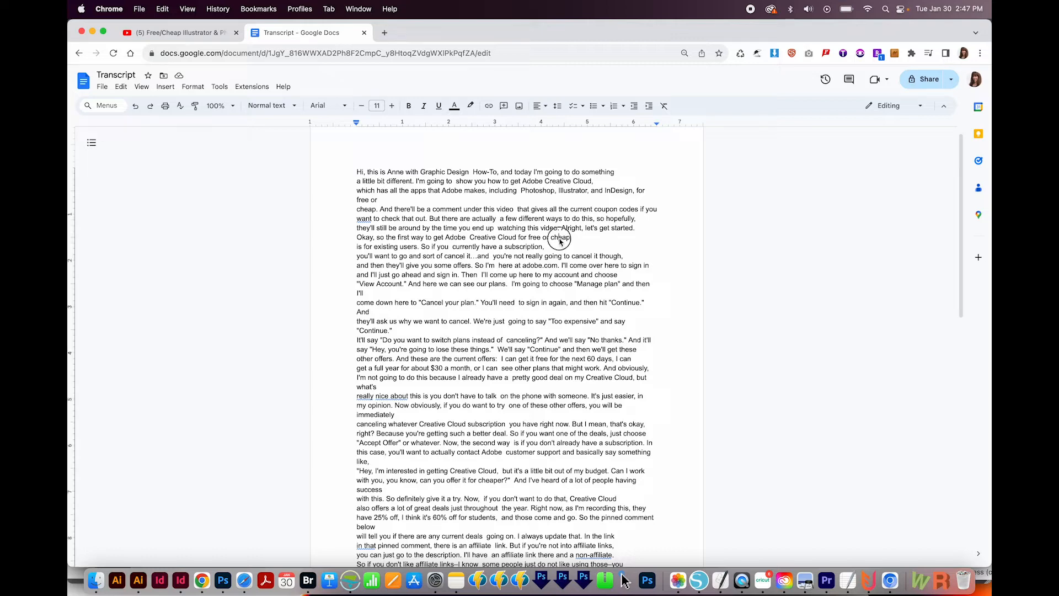
- Select the whole pasted transcript in the 'Transcript' document before find and replace
{"action": "key", "text": "cmd+a"}
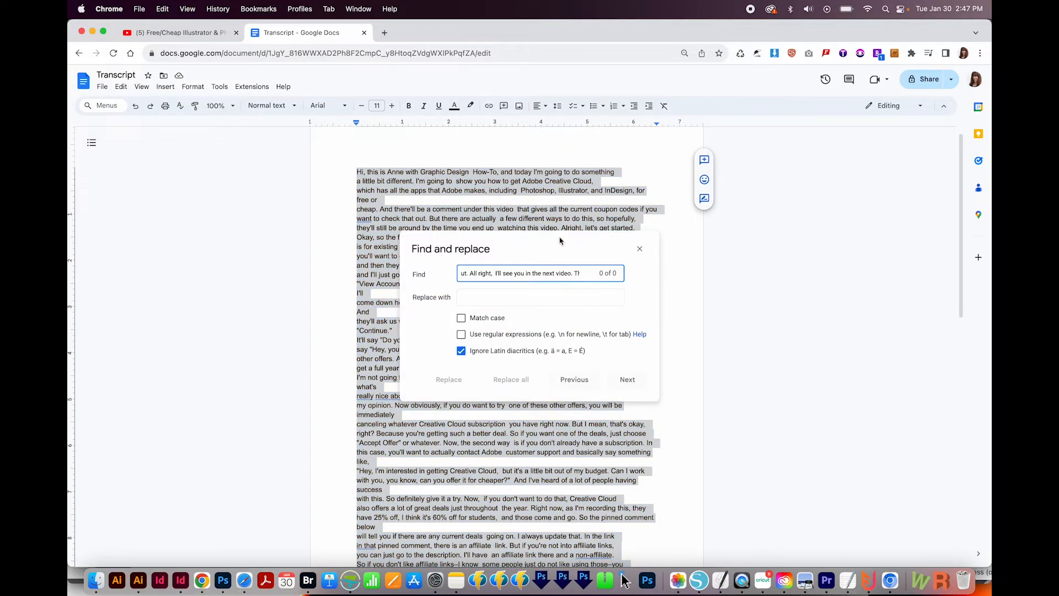
- Replace all 38 matches of the regex \n with nothing, removing every line break
{"action": "triple_click", "coordinate": [520, 272]}
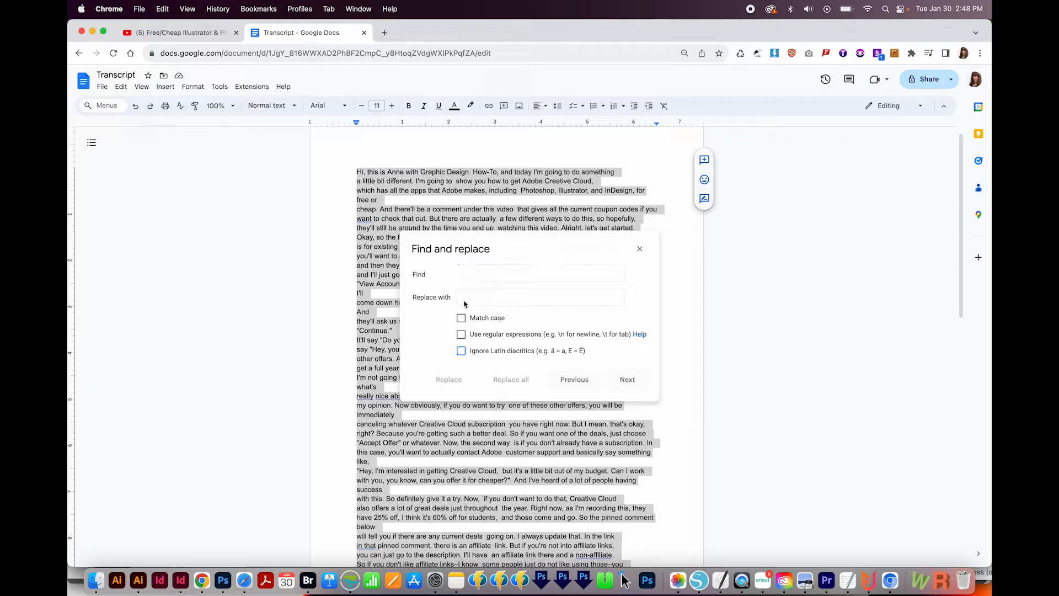
{"action": "left_click", "coordinate": [461, 333]}
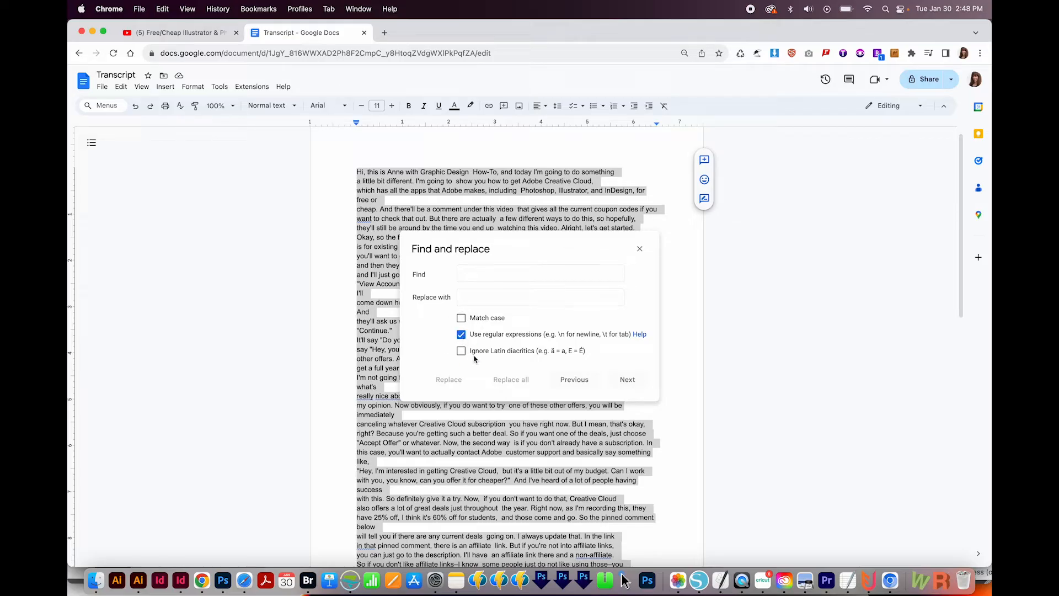
{"action": "left_click", "coordinate": [540, 274]}
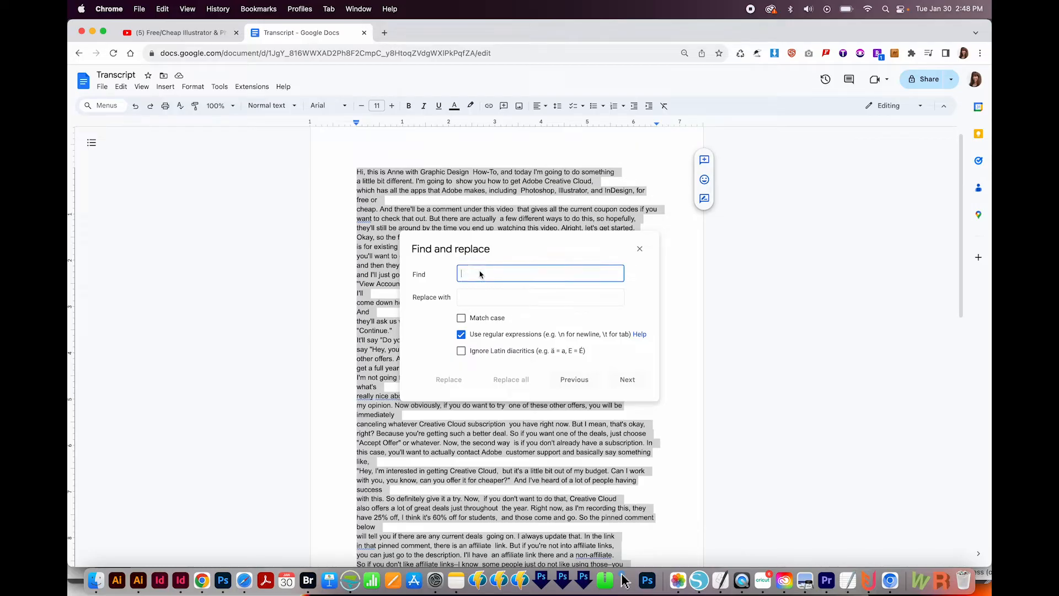
{"action": "type", "text": "\\"}
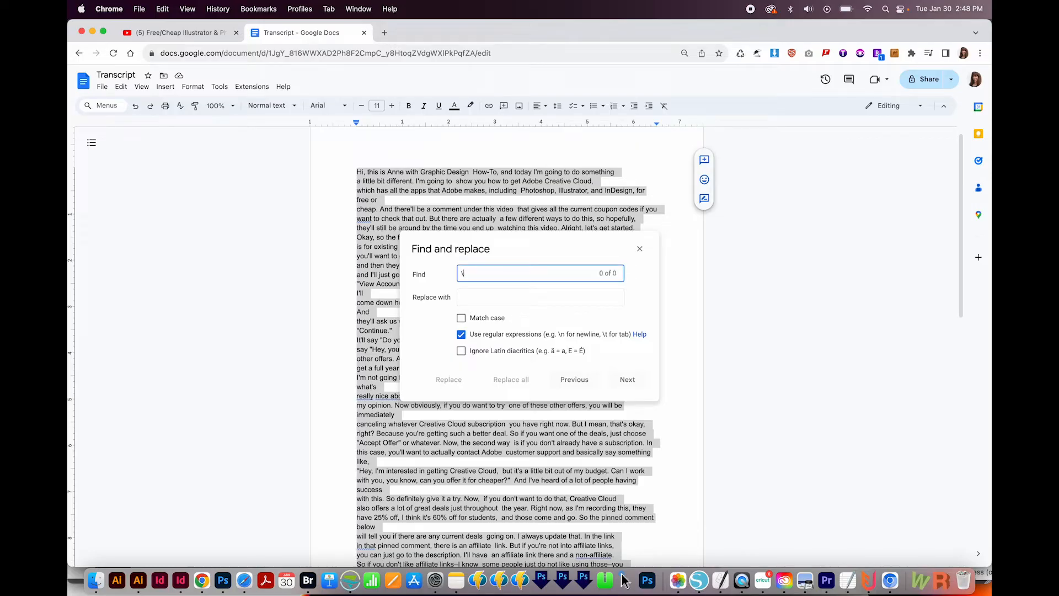
{"action": "type", "text": "n"}
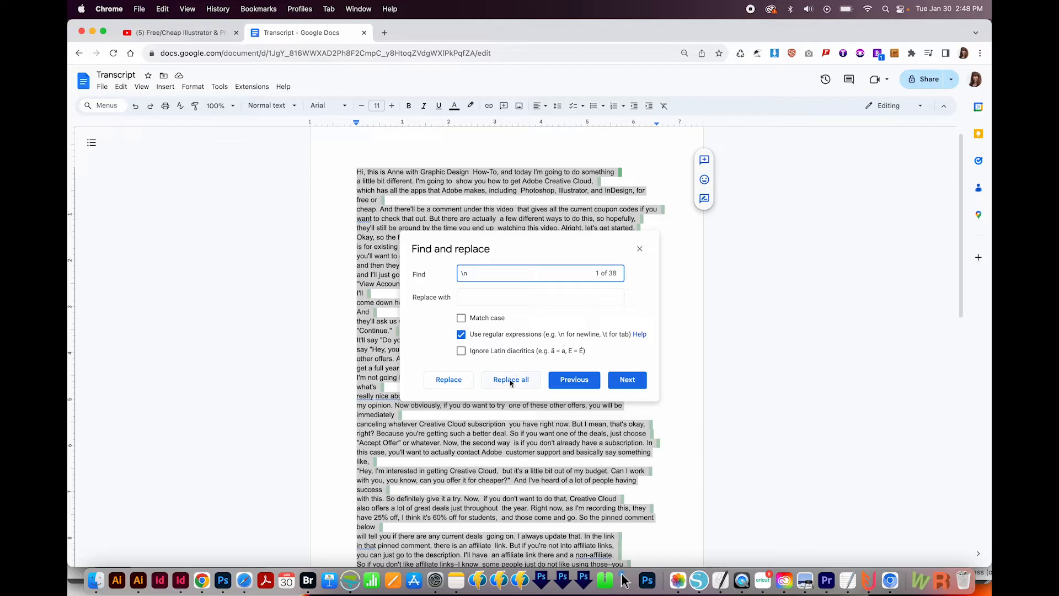
{"action": "left_click", "coordinate": [511, 378]}
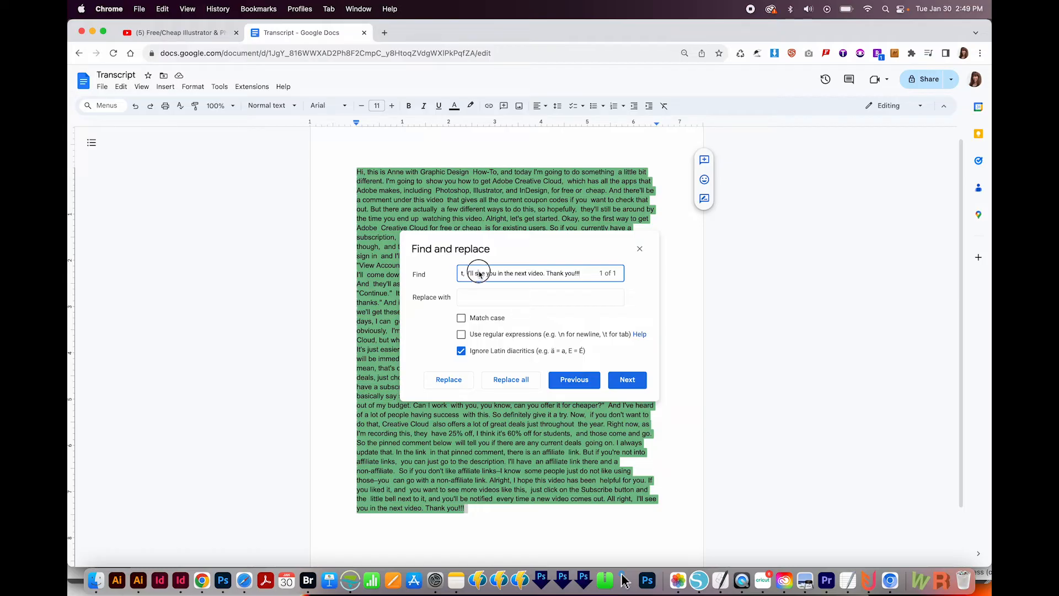
- Replace all 72 double spaces with a single space
{"action": "left_click", "coordinate": [541, 273]}
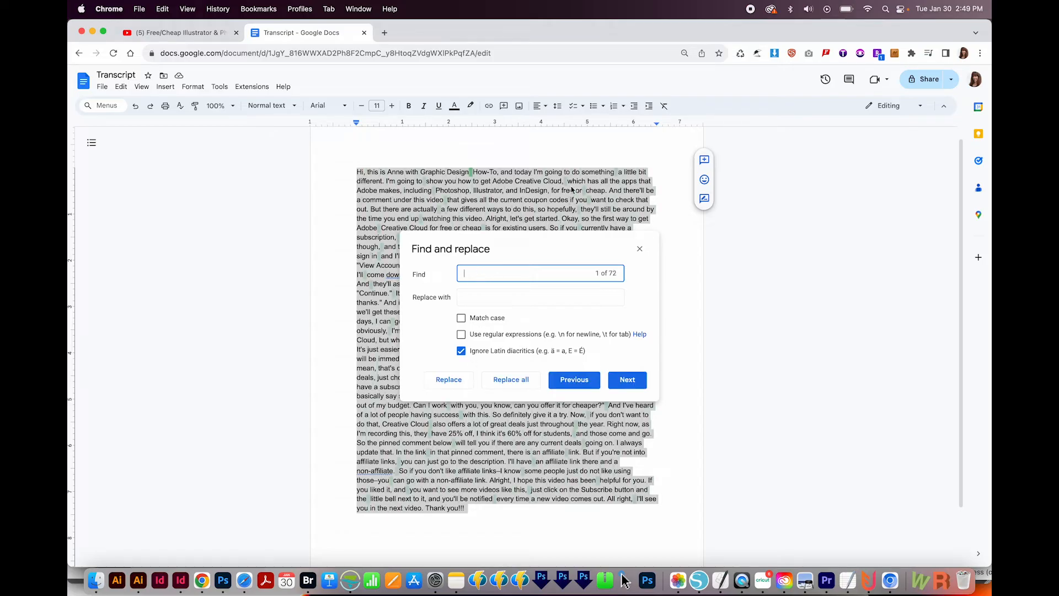
{"action": "mouse_move", "coordinate": [497, 246]}
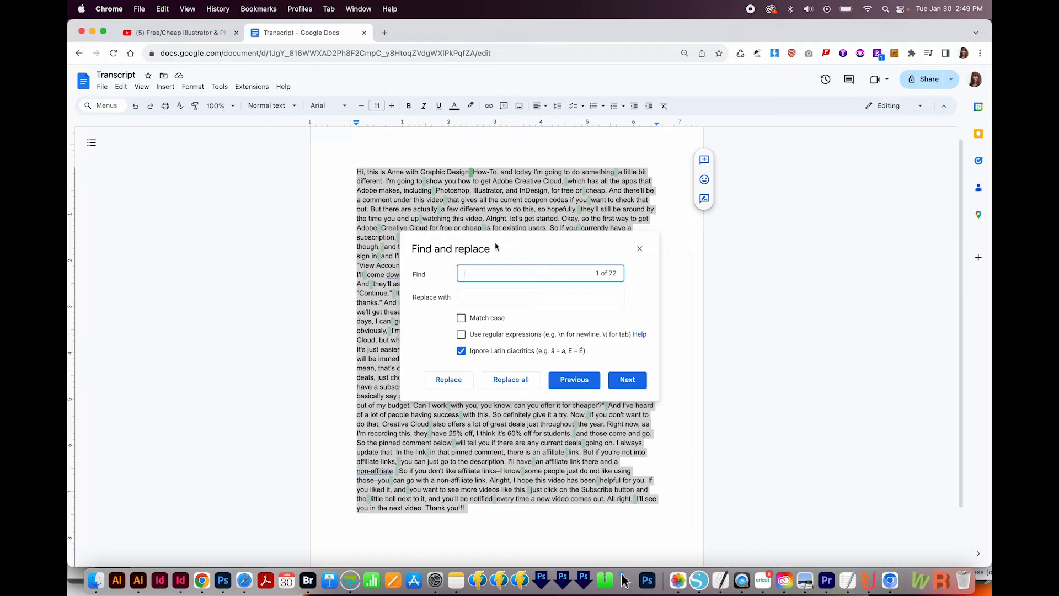
{"action": "left_click", "coordinate": [540, 296]}
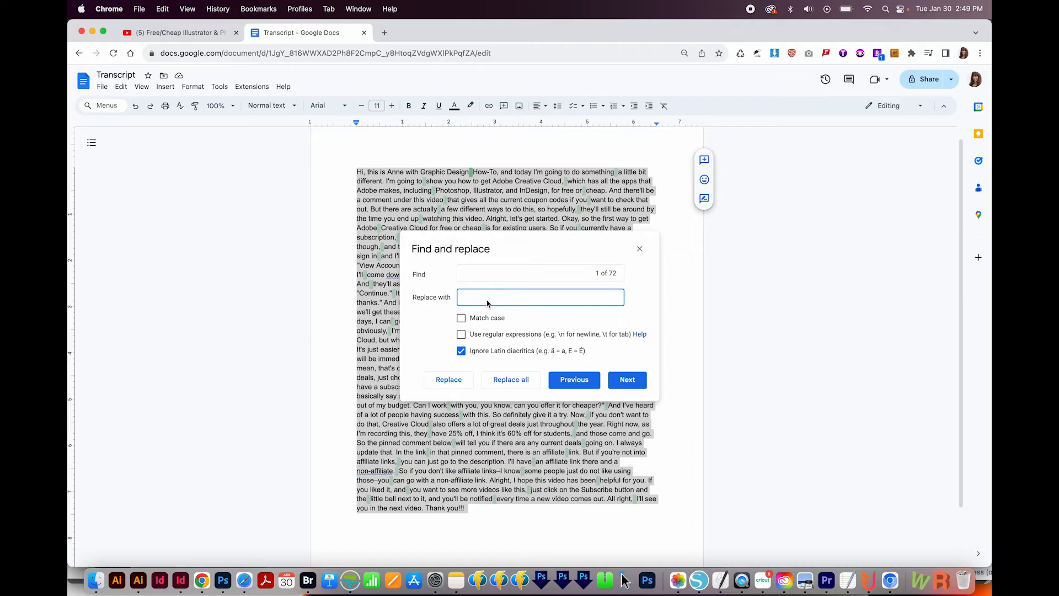
{"action": "left_click", "coordinate": [539, 297]}
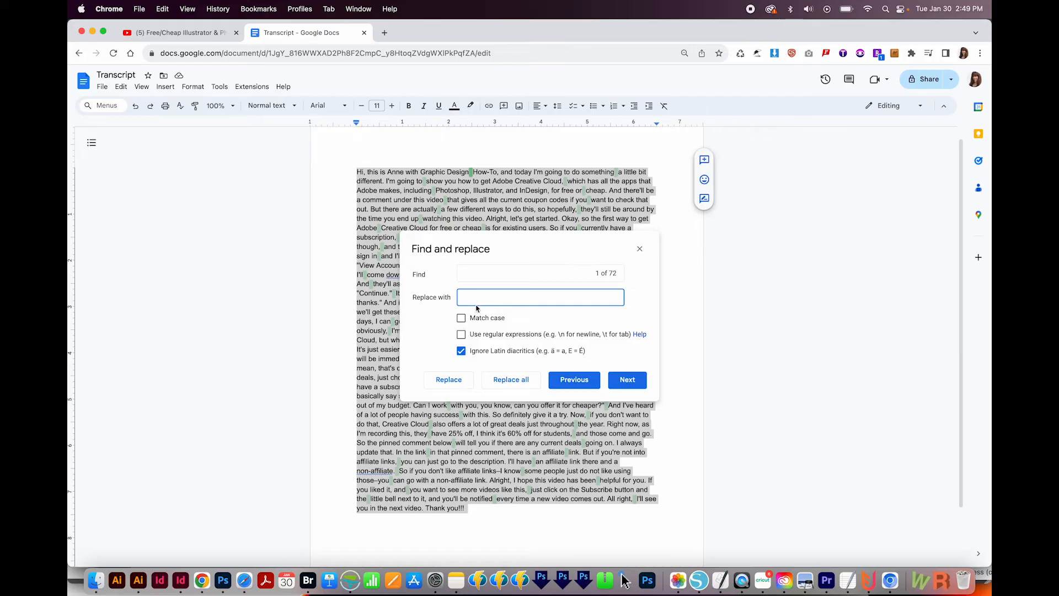
{"action": "mouse_move", "coordinate": [477, 271]}
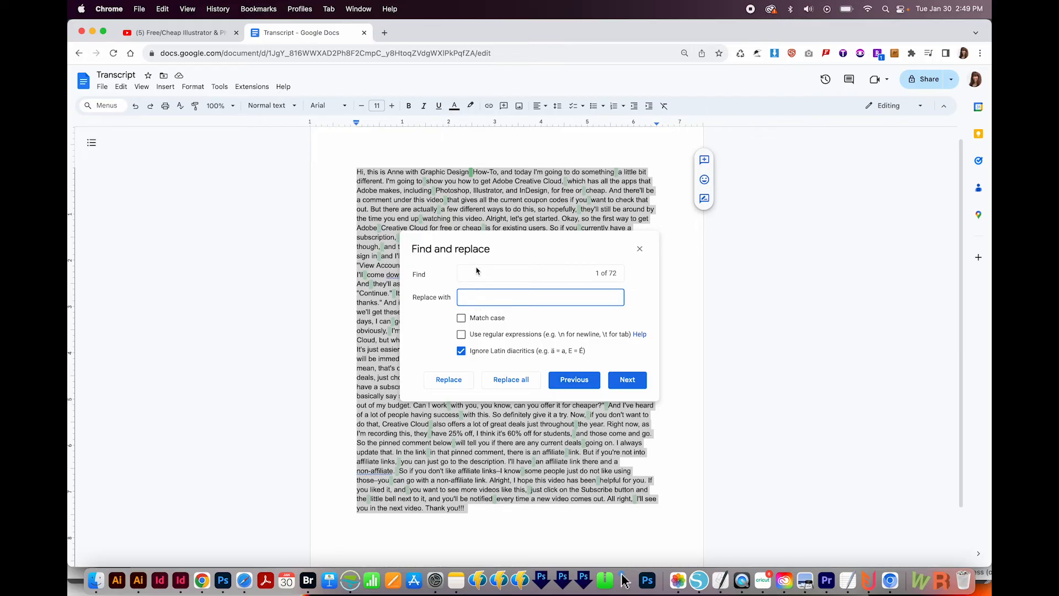
{"action": "mouse_move", "coordinate": [510, 379]}
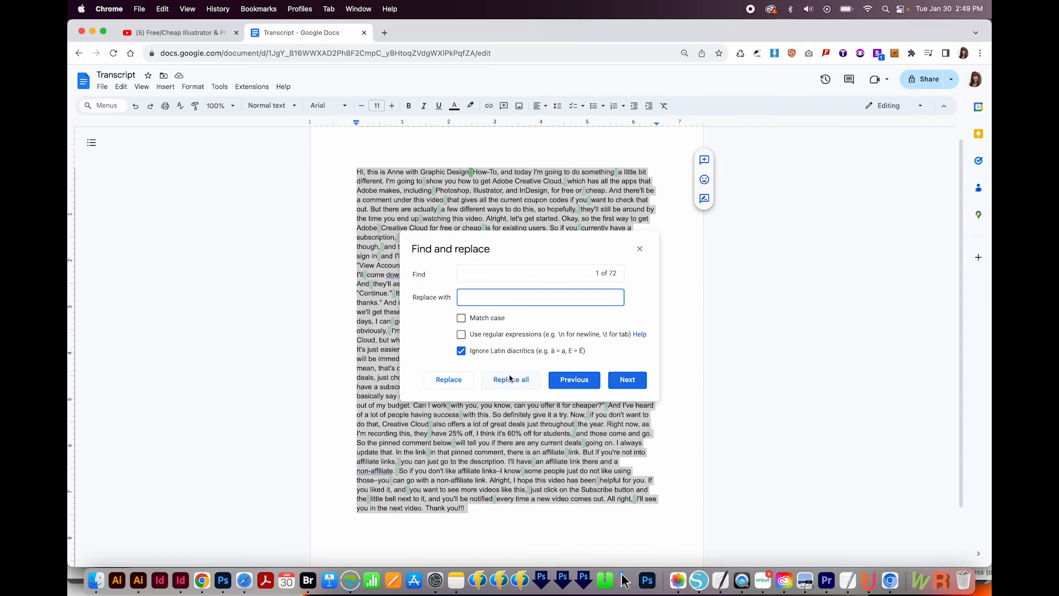
{"action": "left_click", "coordinate": [639, 249]}
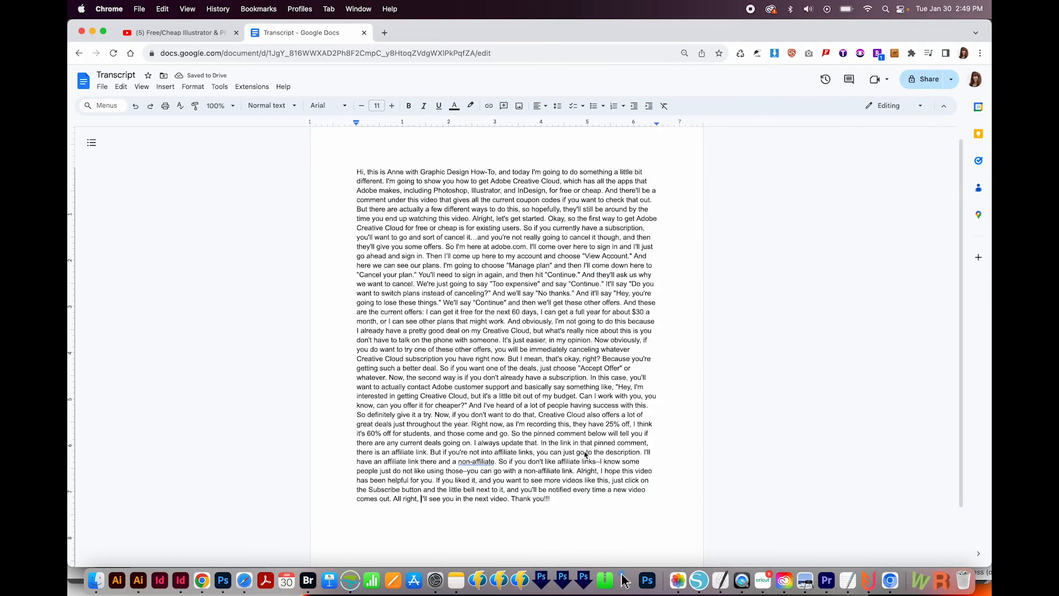